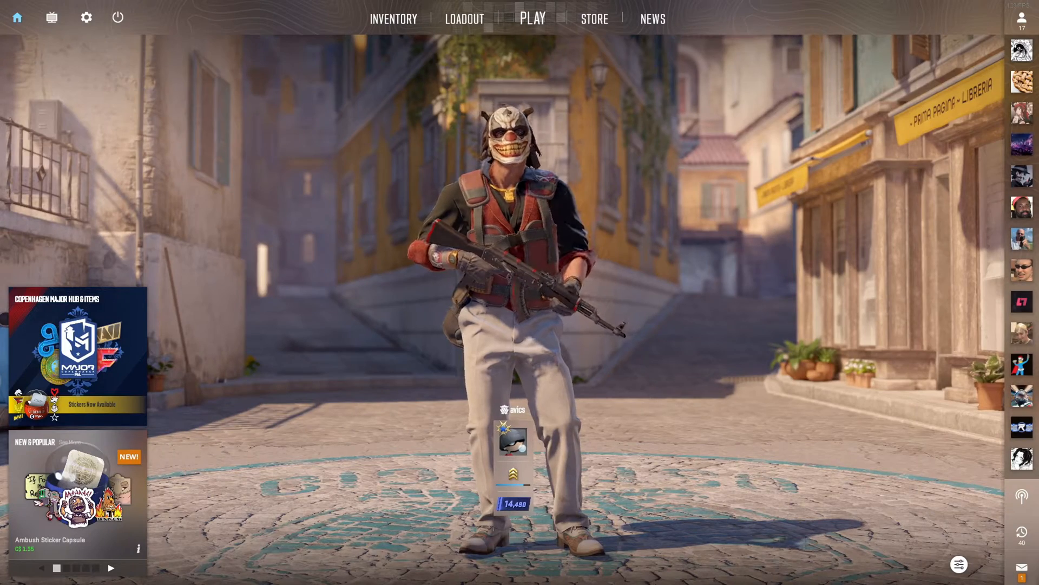
Glance at the A Call to Arms news article on the main menu and dismiss it.
left_click(111, 567)
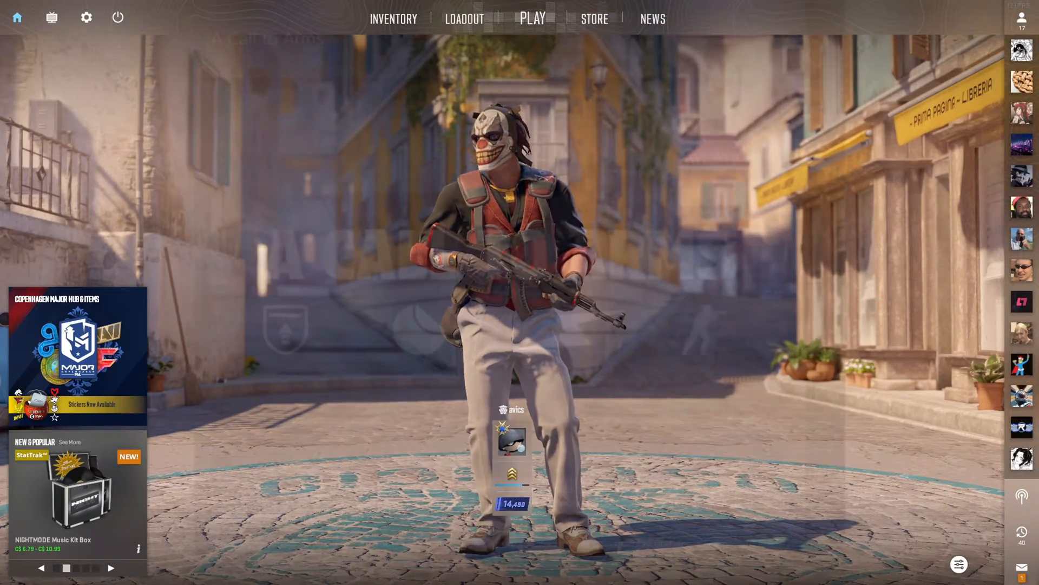
left_click(652, 19)
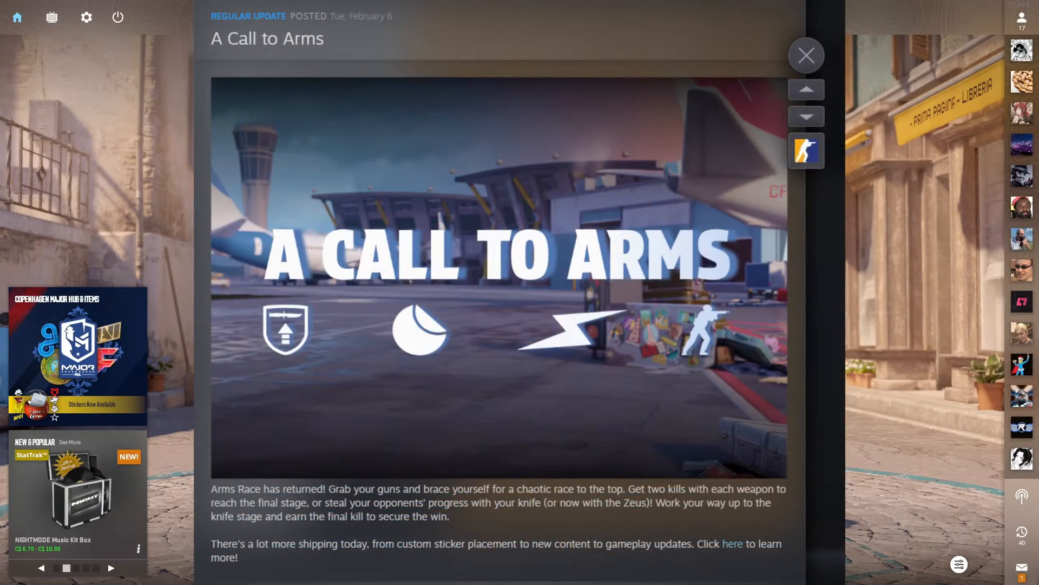
left_click(806, 55)
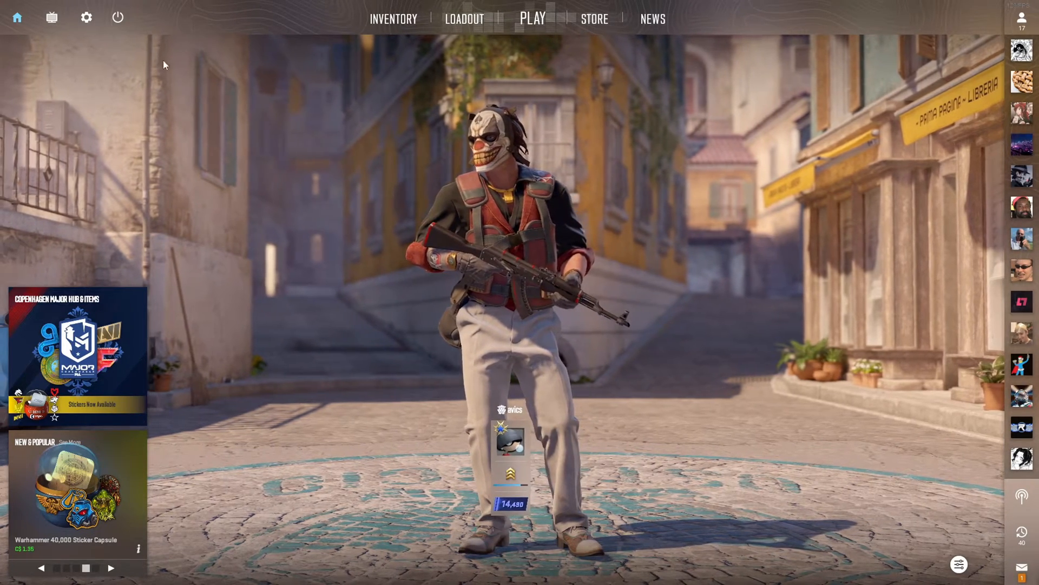
mouse_move(86, 17)
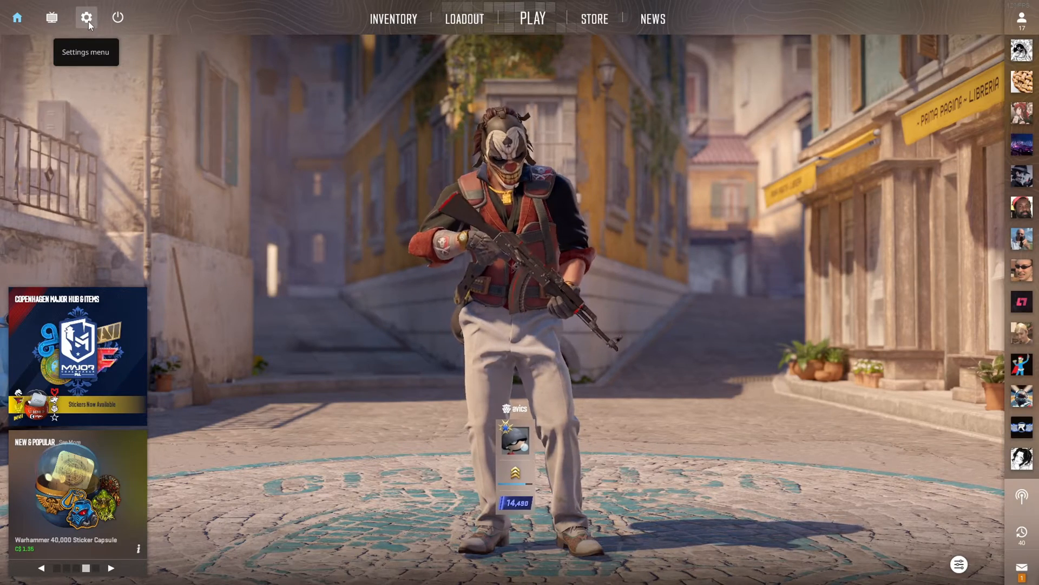
Bring up the Video settings page to review shadow, texture, shader and particle quality.
left_click(87, 17)
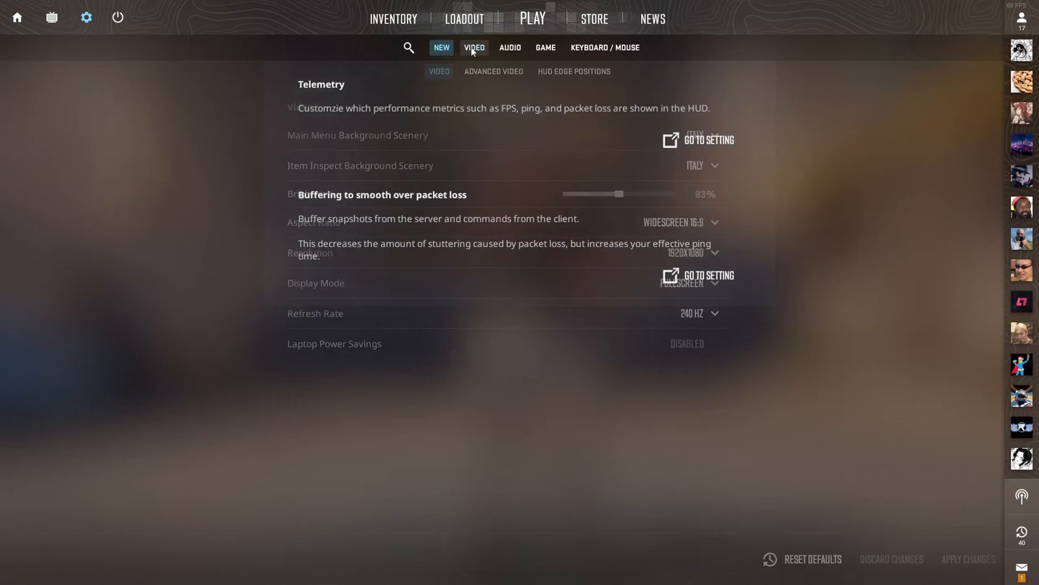
left_click(493, 71)
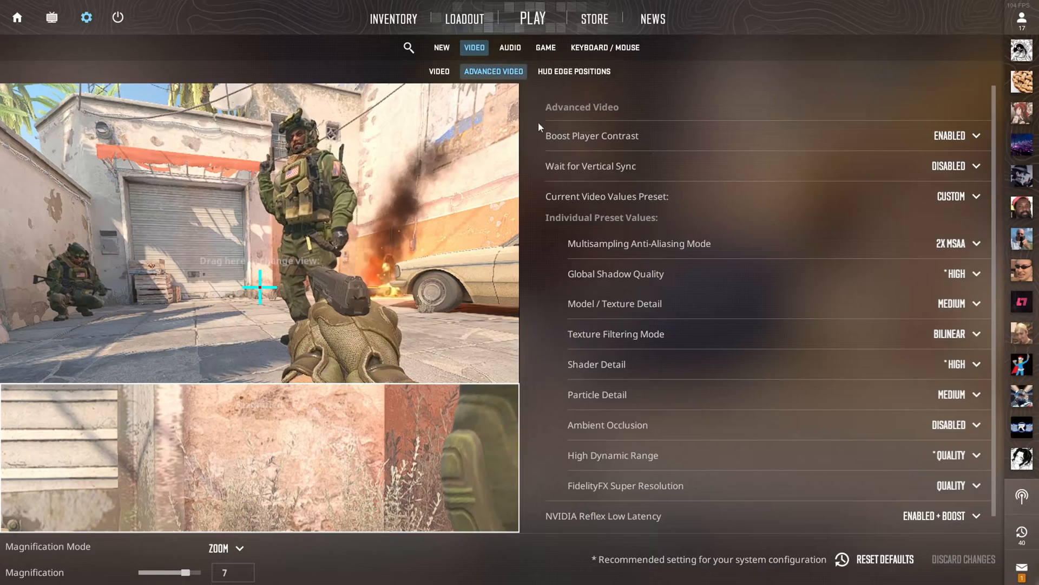
mouse_move(608, 409)
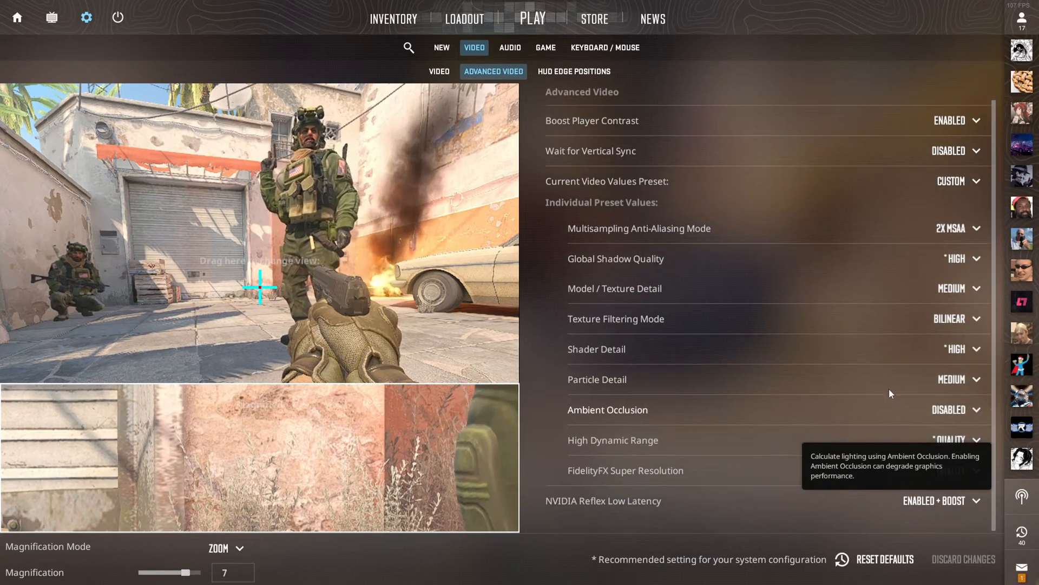
mouse_move(876, 372)
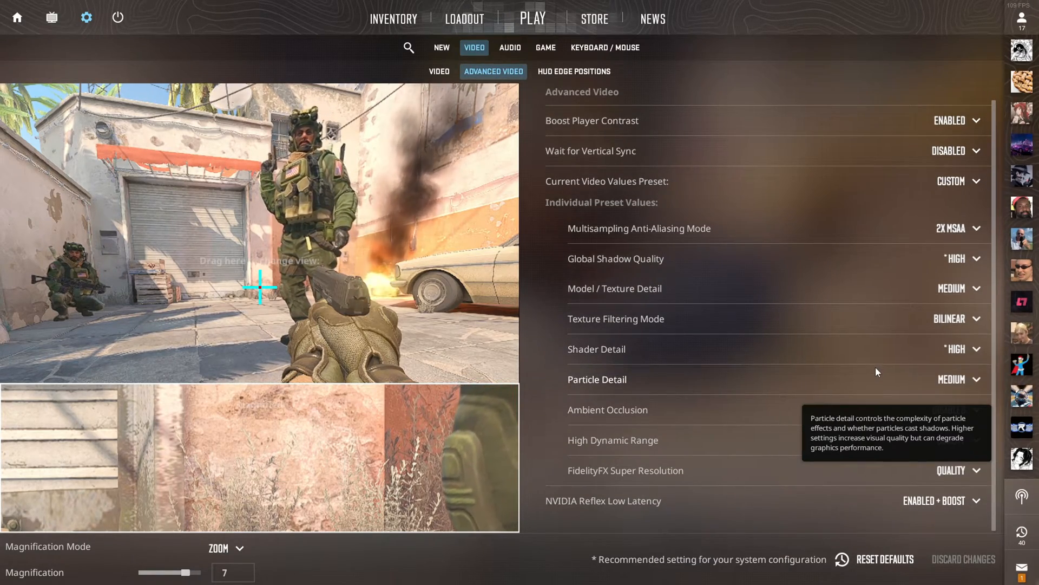
mouse_move(838, 338)
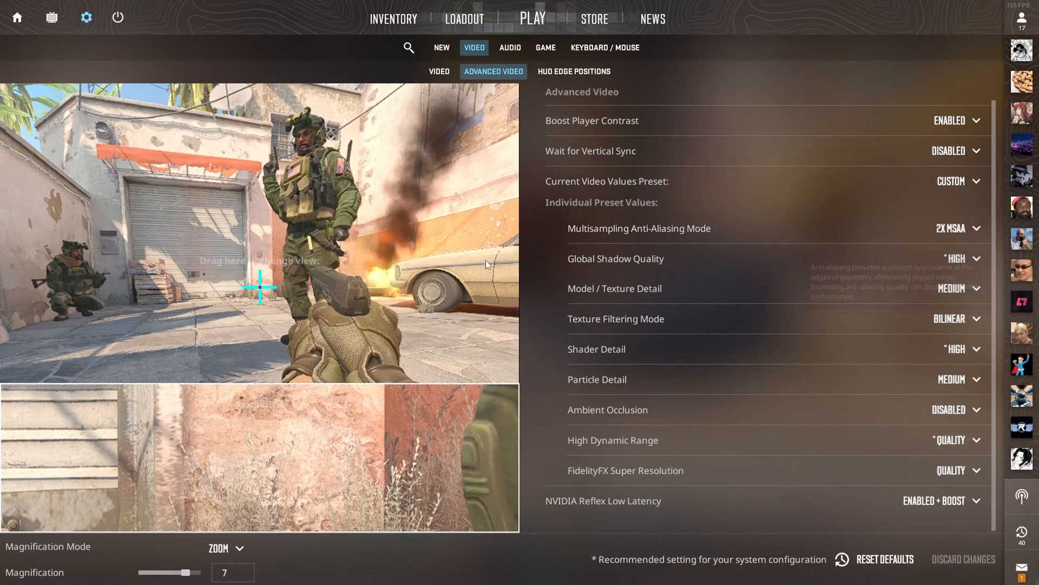
mouse_move(913, 369)
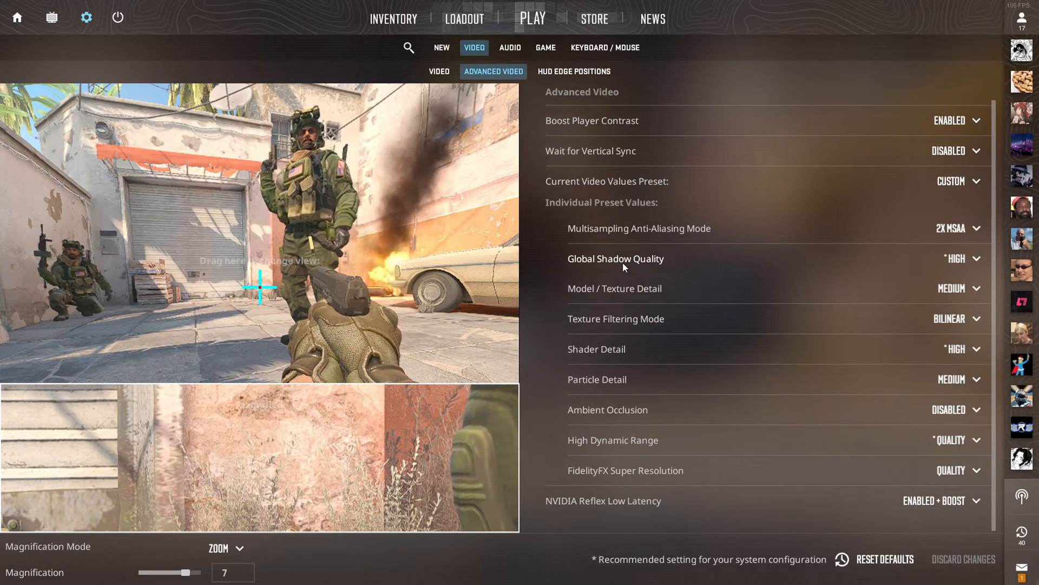
mouse_move(870, 250)
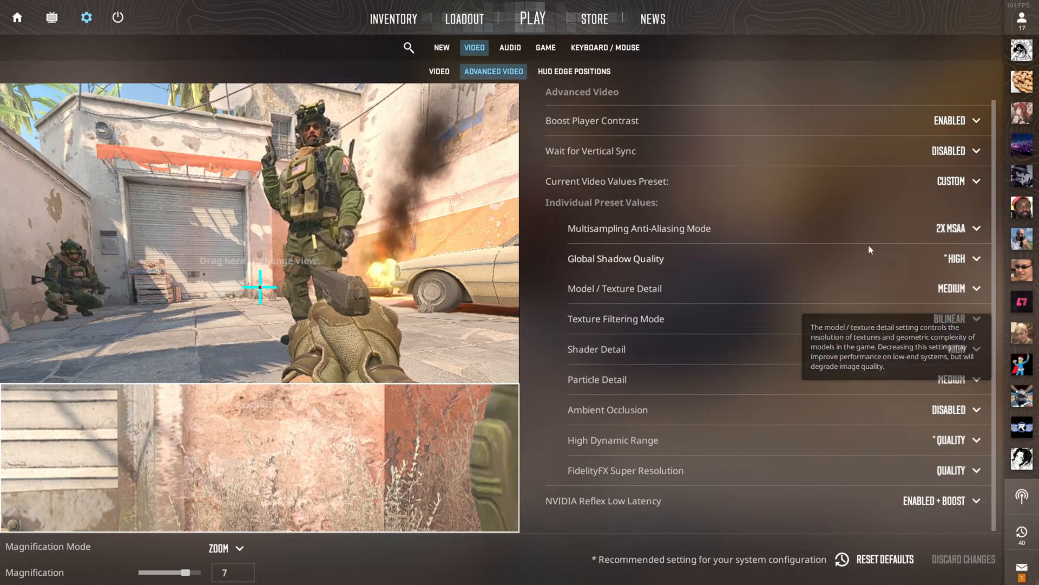
mouse_move(670, 342)
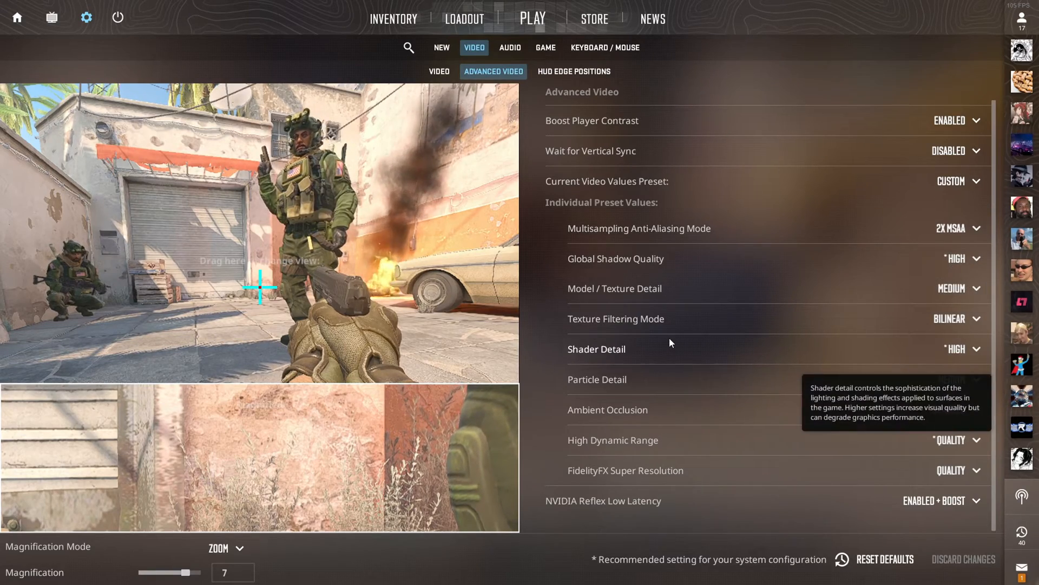
mouse_move(895, 367)
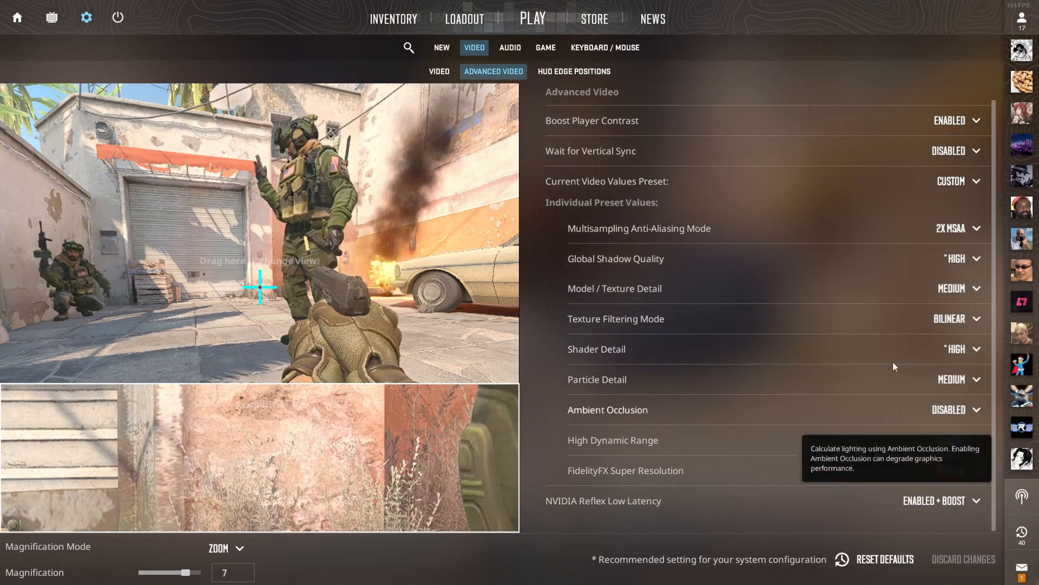
mouse_move(771, 363)
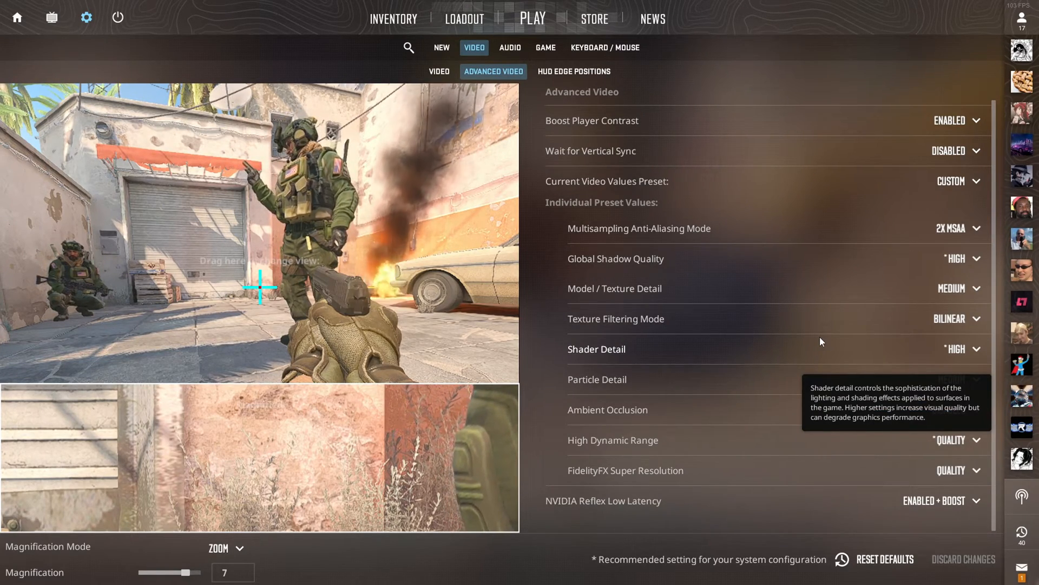
mouse_move(827, 336)
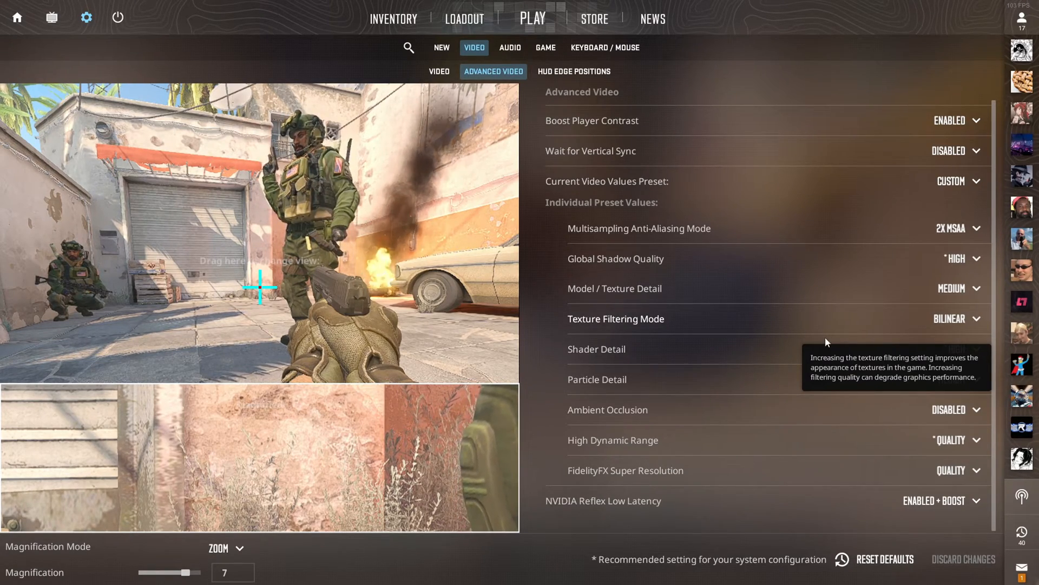
mouse_move(561, 416)
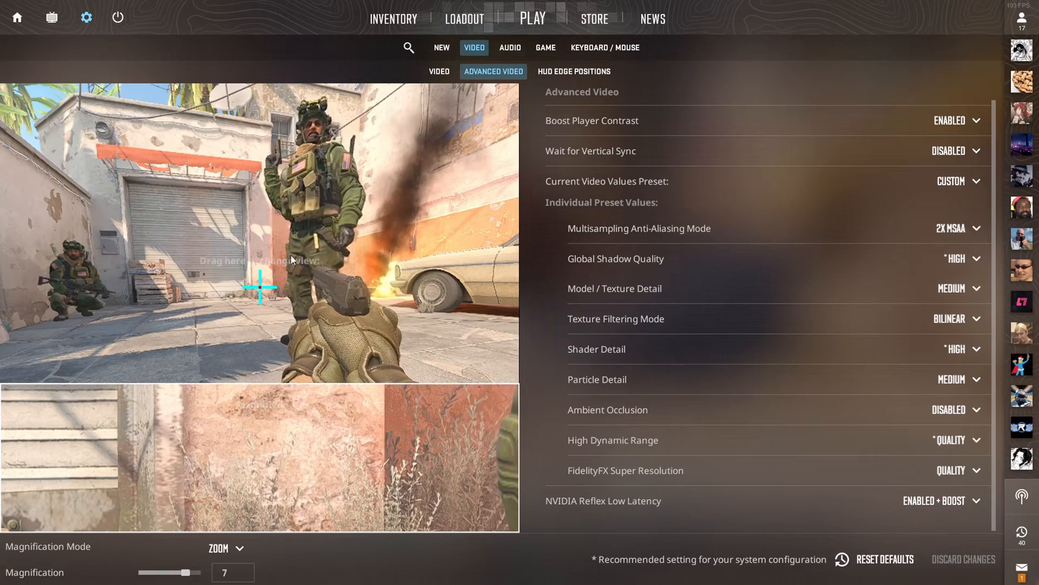
Review the Audio settings page with audio device, EQ profile and voice options.
left_click(510, 47)
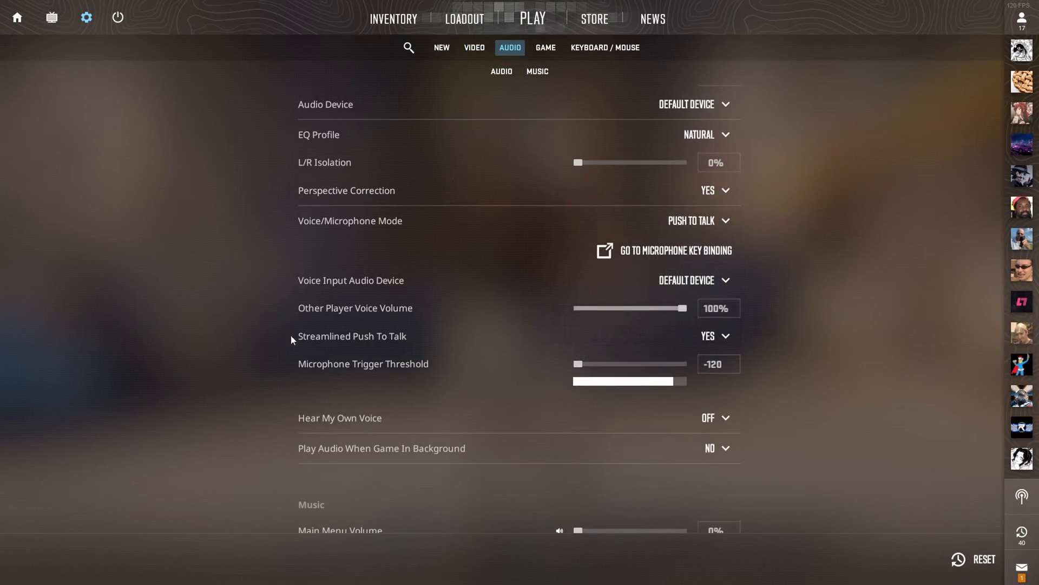
mouse_move(714, 337)
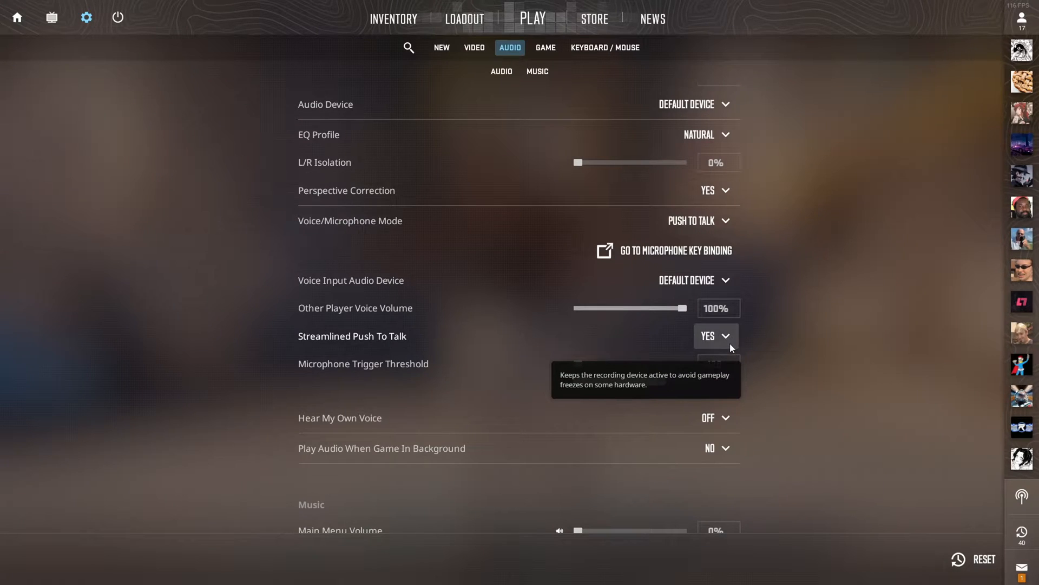
mouse_move(735, 351)
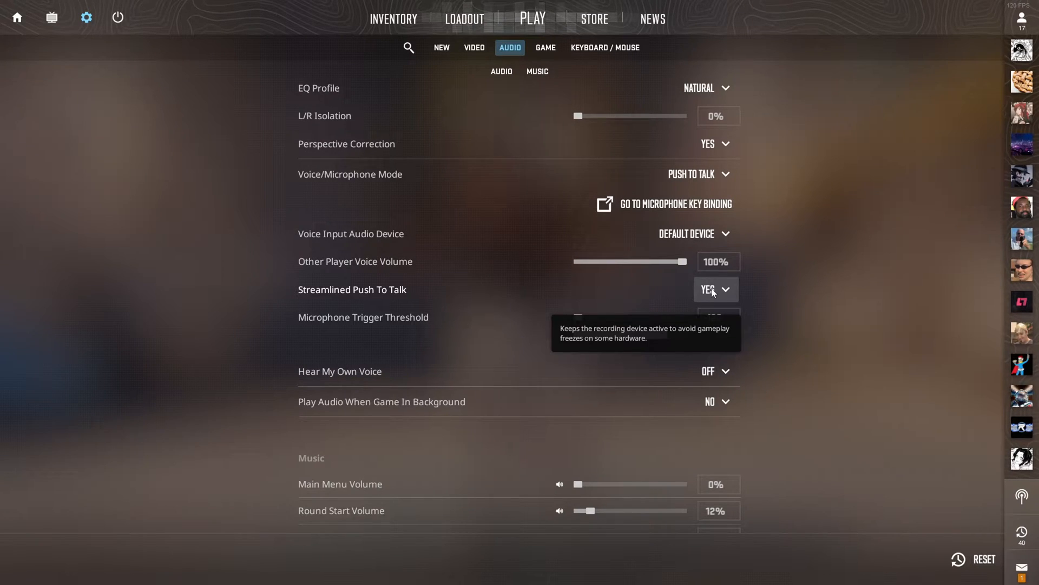
mouse_move(384, 159)
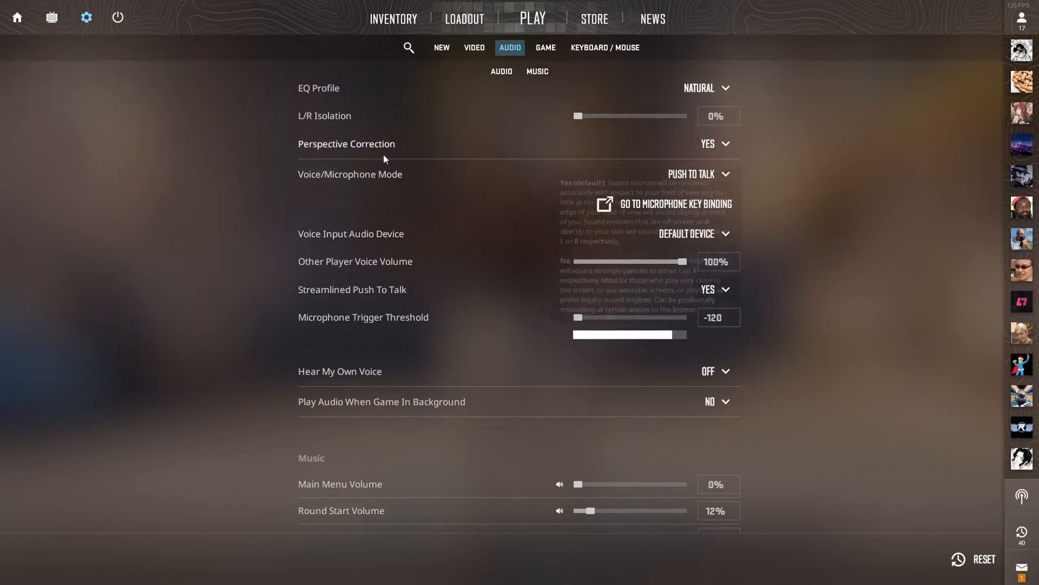
mouse_move(579, 262)
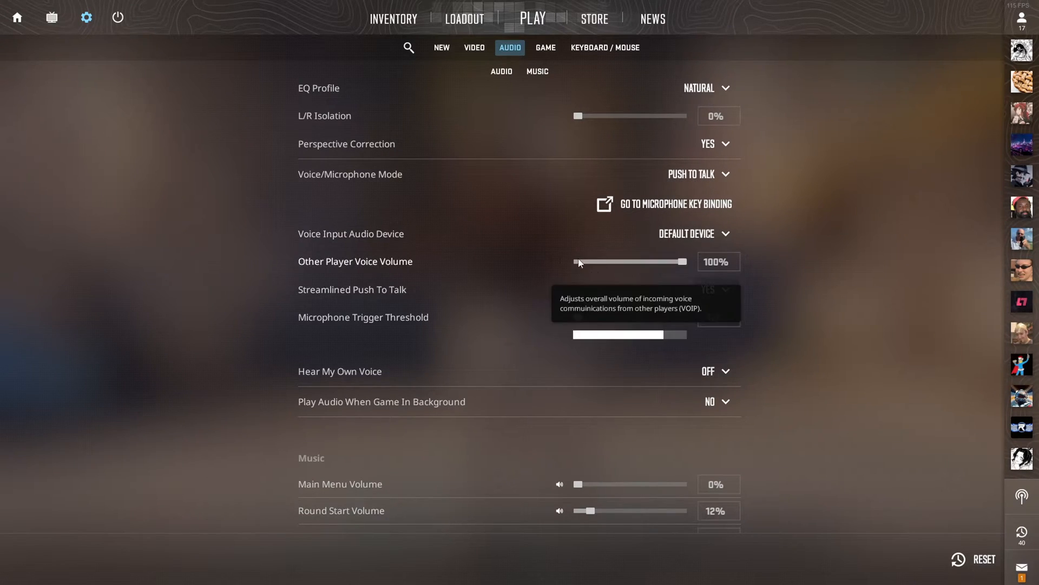
mouse_move(779, 303)
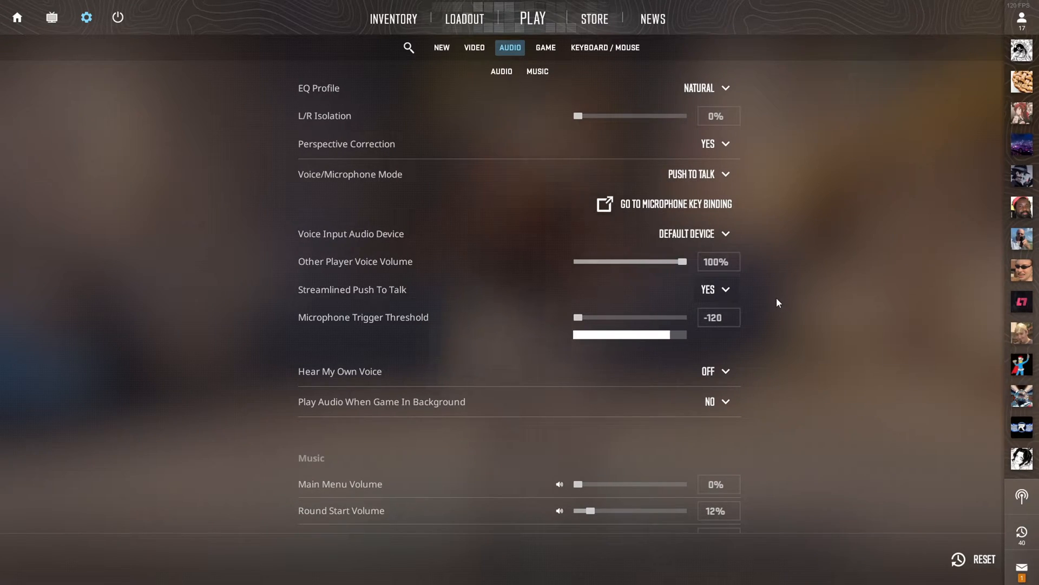
mouse_move(707, 289)
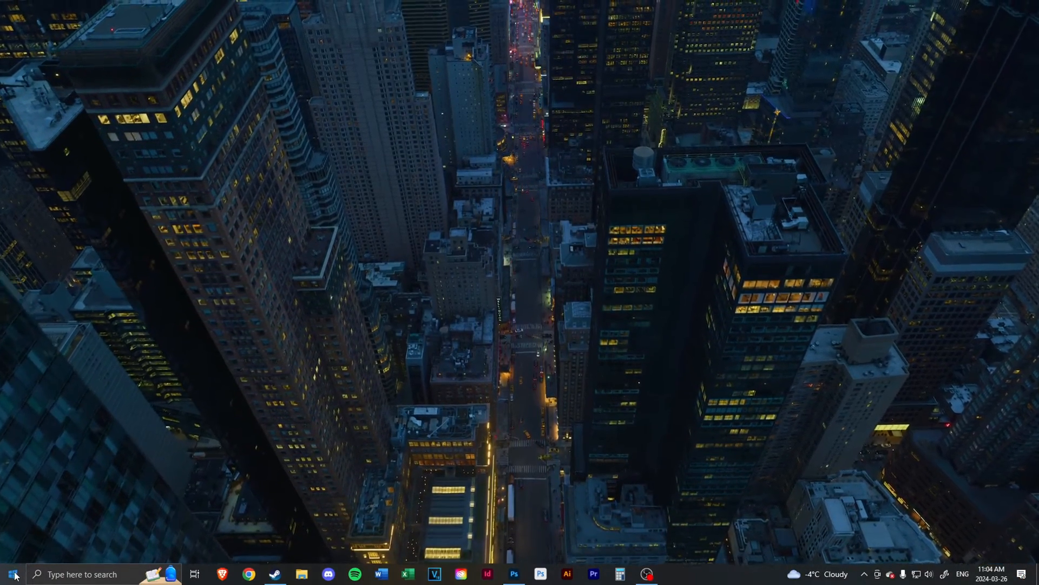
Reach the Temporary files list in Windows Settings via a 'temp' search.
left_click(673, 574)
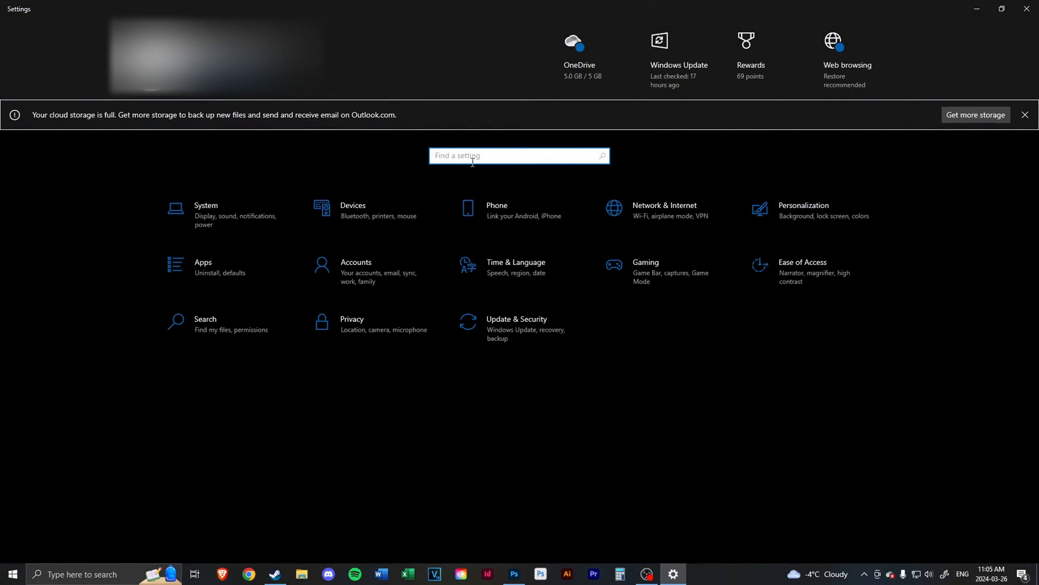
type("tempor")
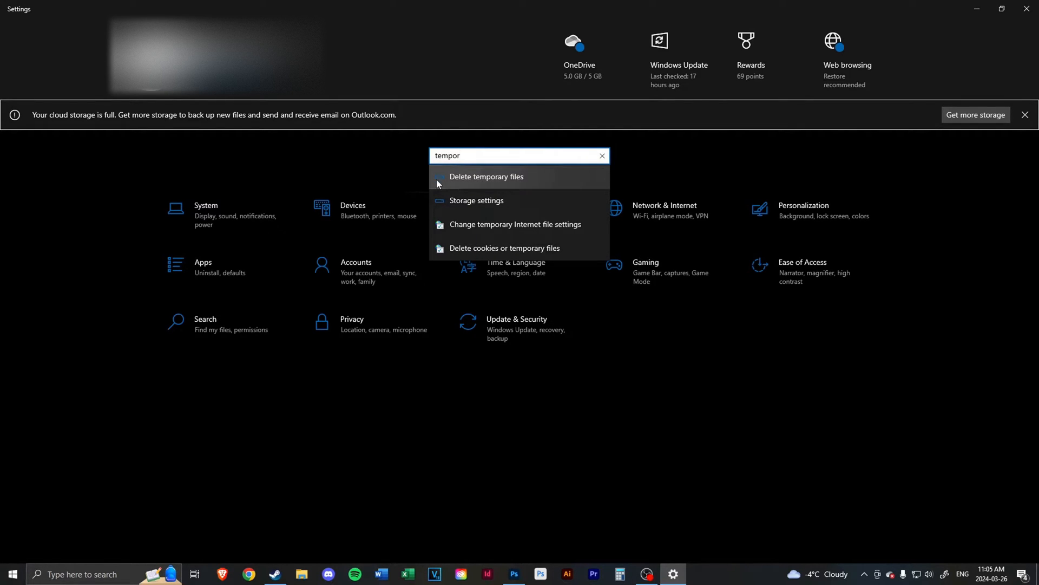
left_click(476, 200)
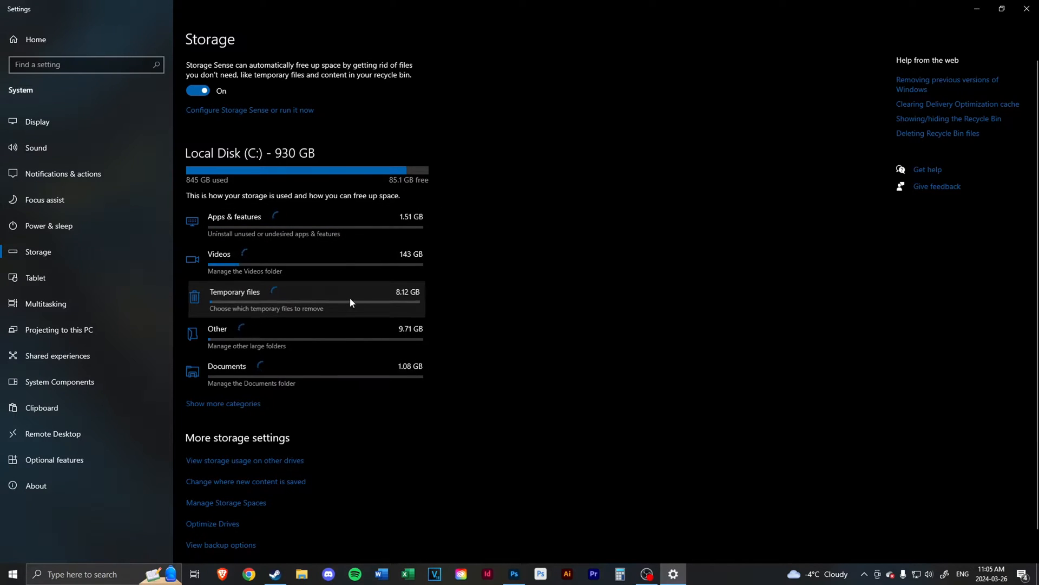
left_click(234, 292)
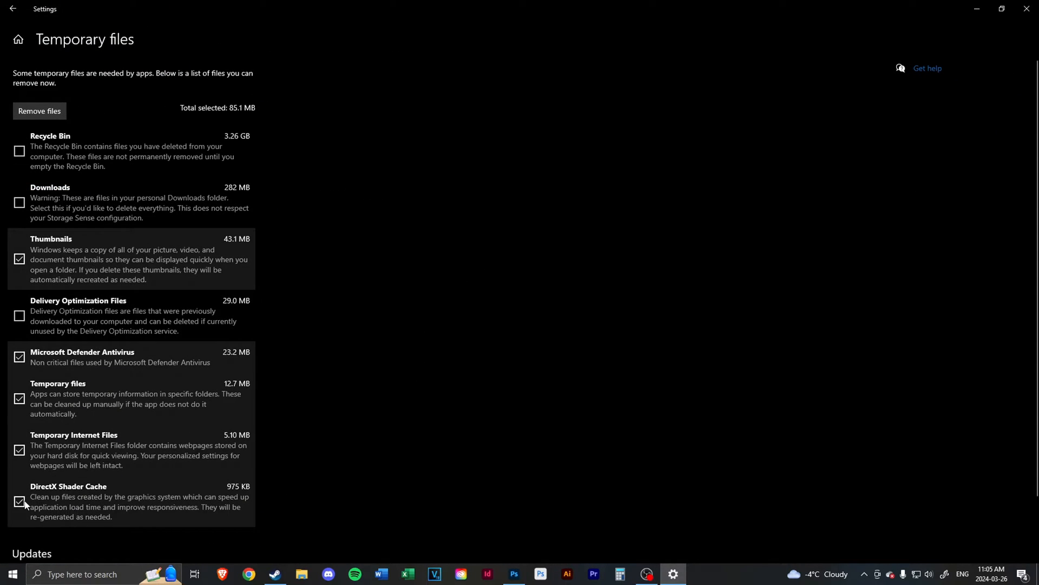
mouse_move(97, 496)
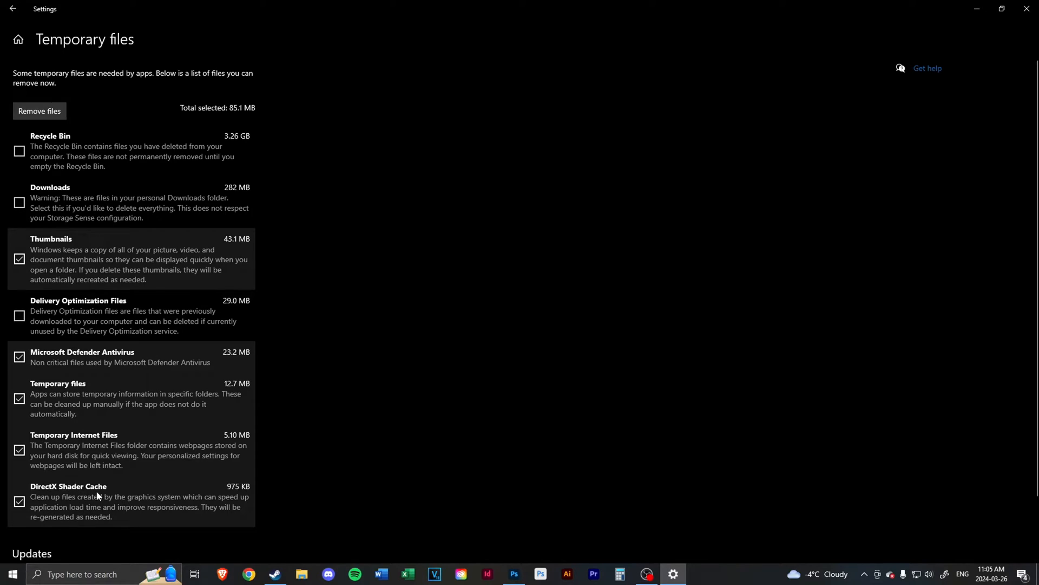
mouse_move(293, 369)
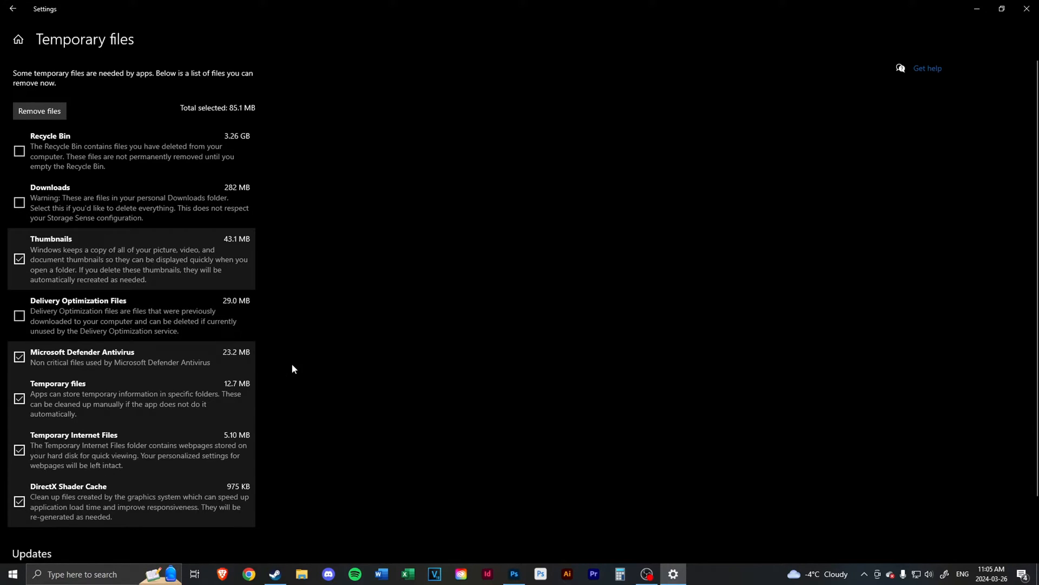
mouse_move(312, 380)
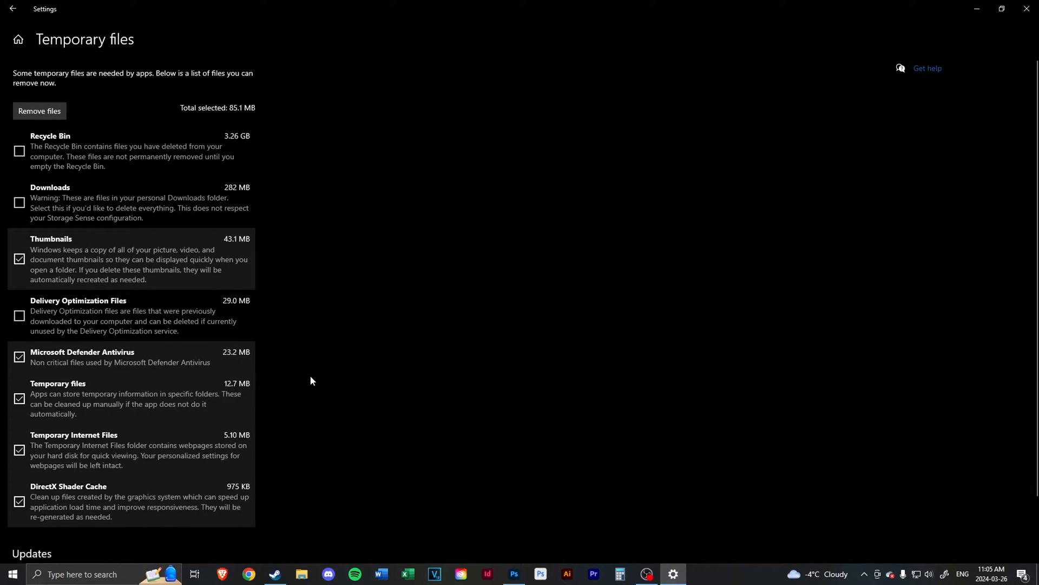
mouse_move(41, 497)
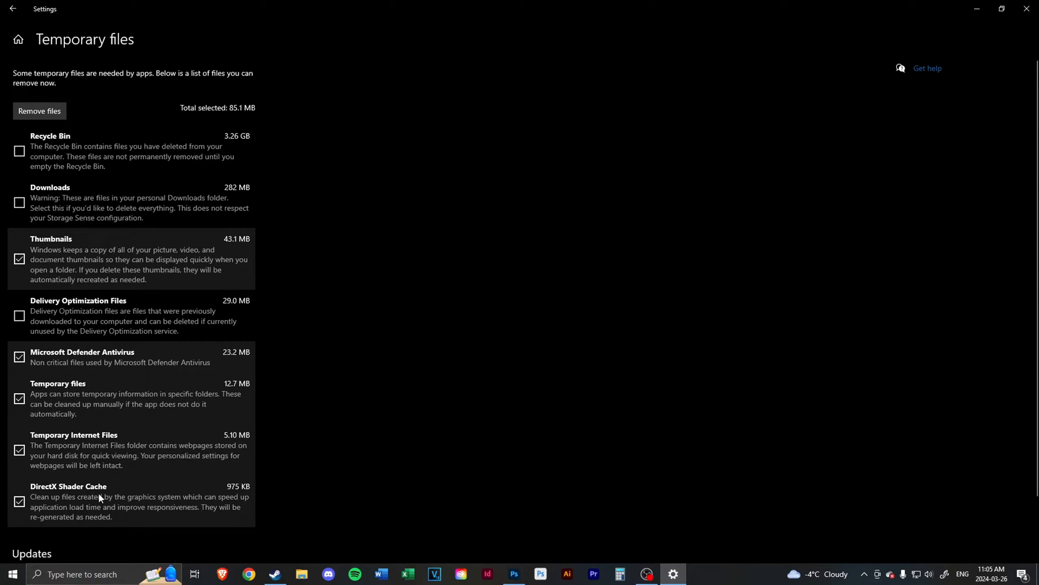
mouse_move(48, 513)
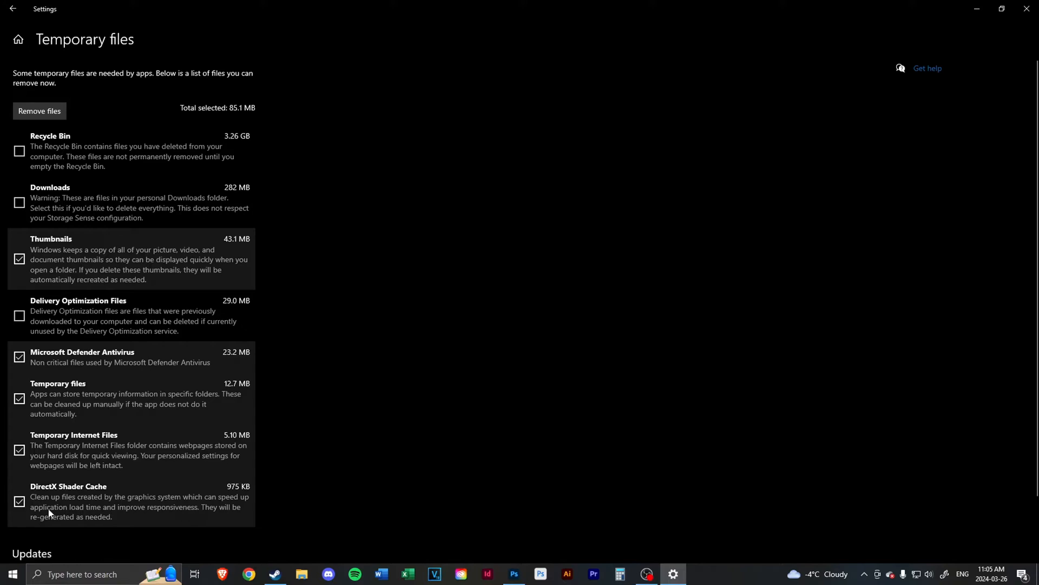
mouse_move(354, 491)
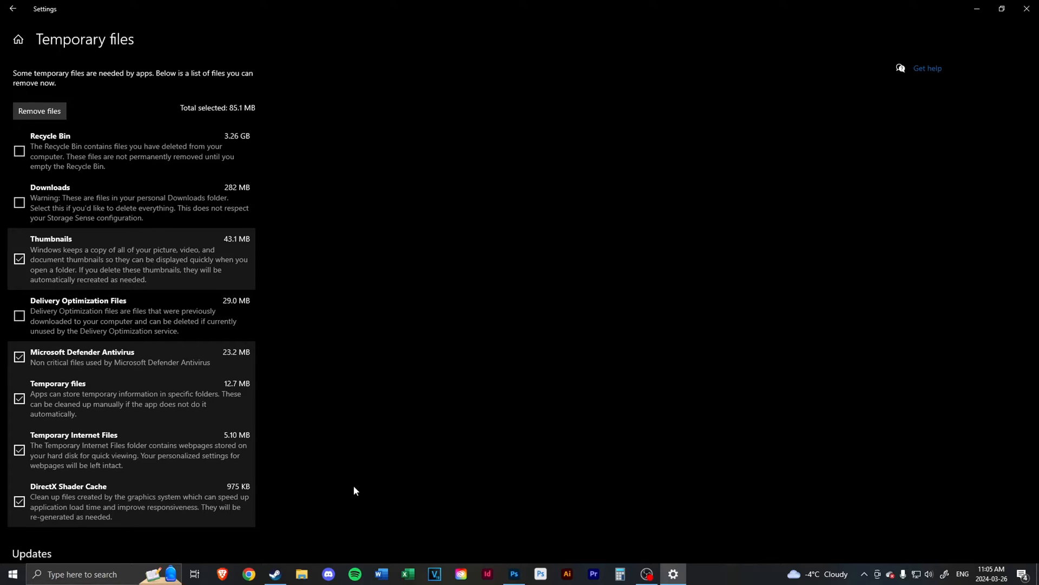
mouse_move(334, 491)
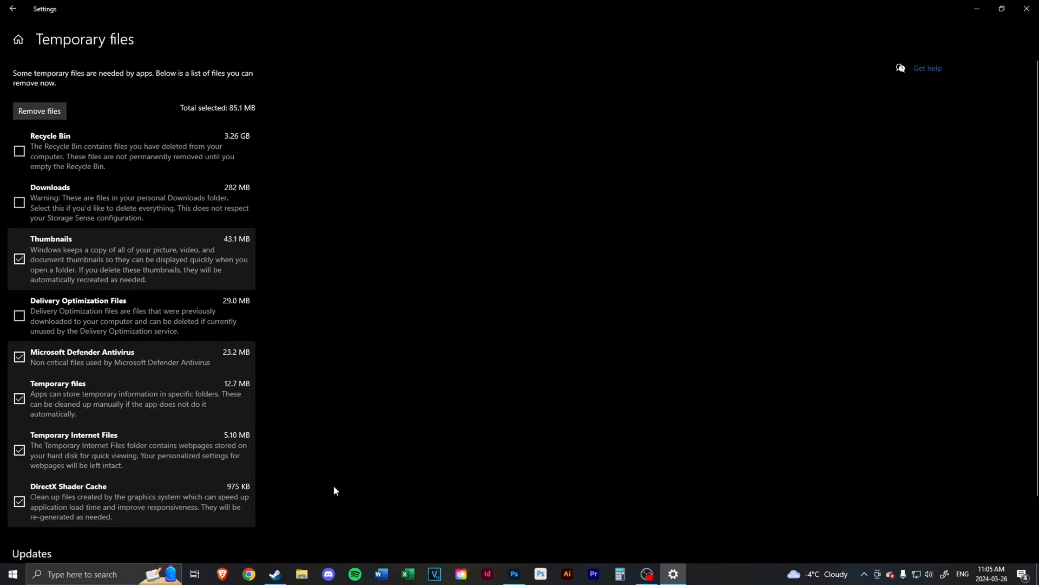
mouse_move(362, 549)
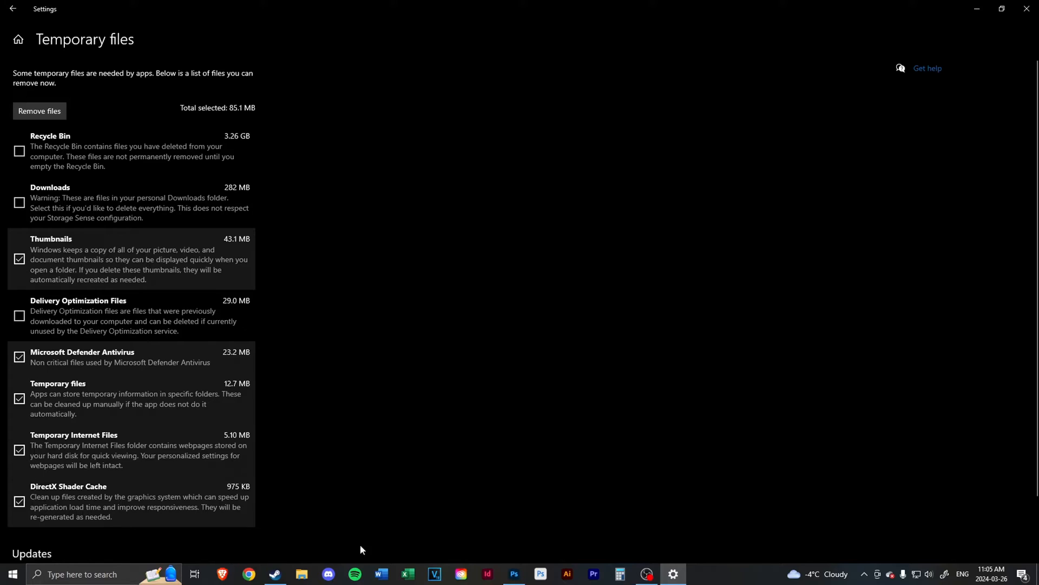
mouse_move(277, 449)
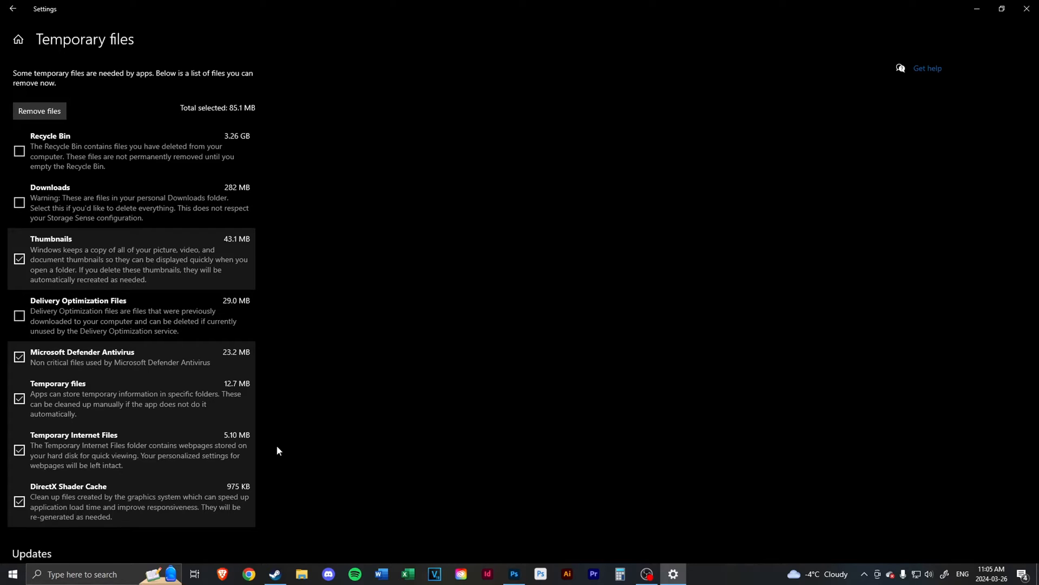
mouse_move(90, 125)
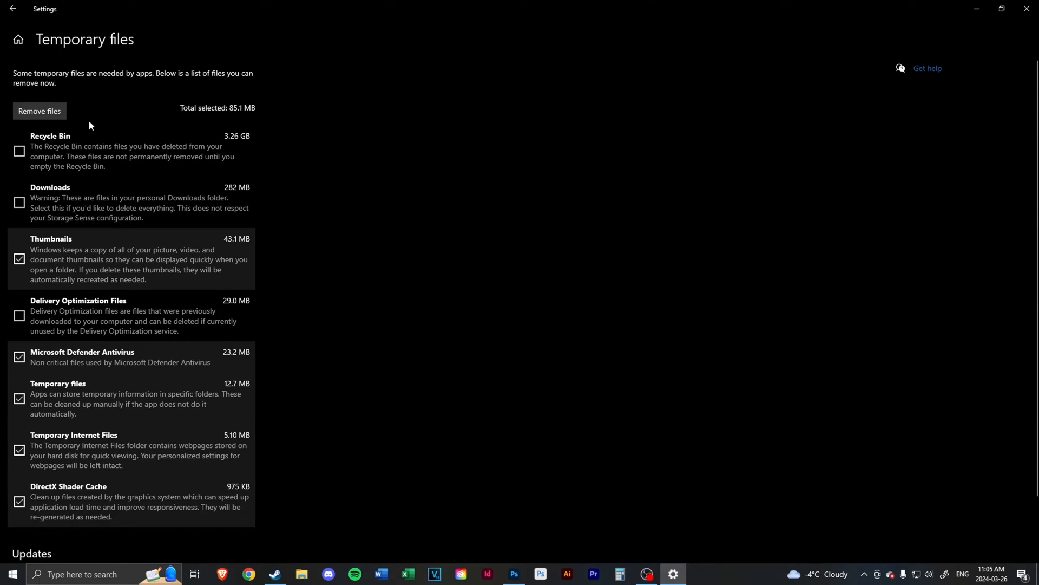
Remove the checked temporary files, including the DirectX Shader Cache.
left_click(39, 110)
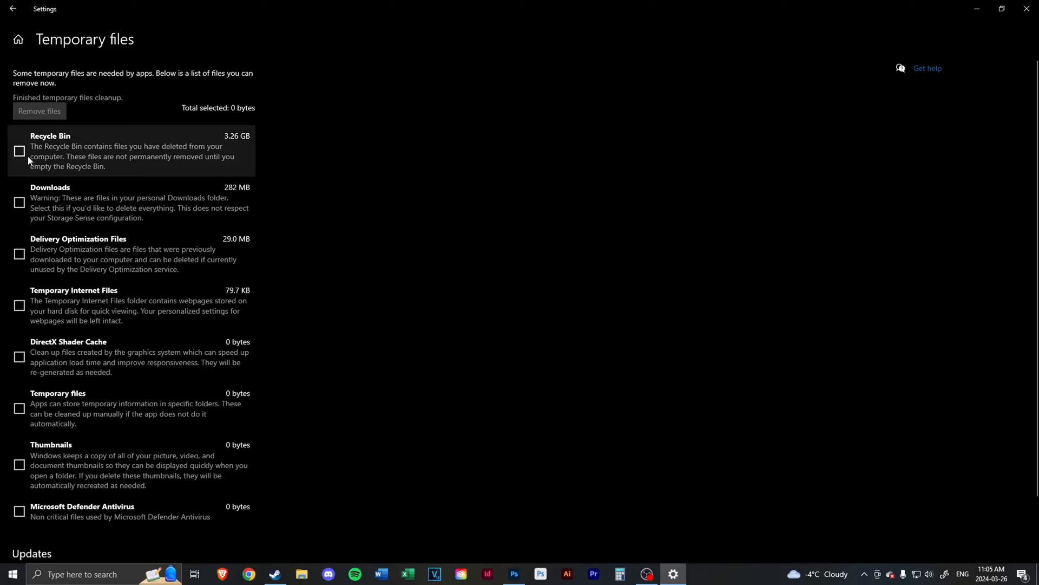
right_click(457, 277)
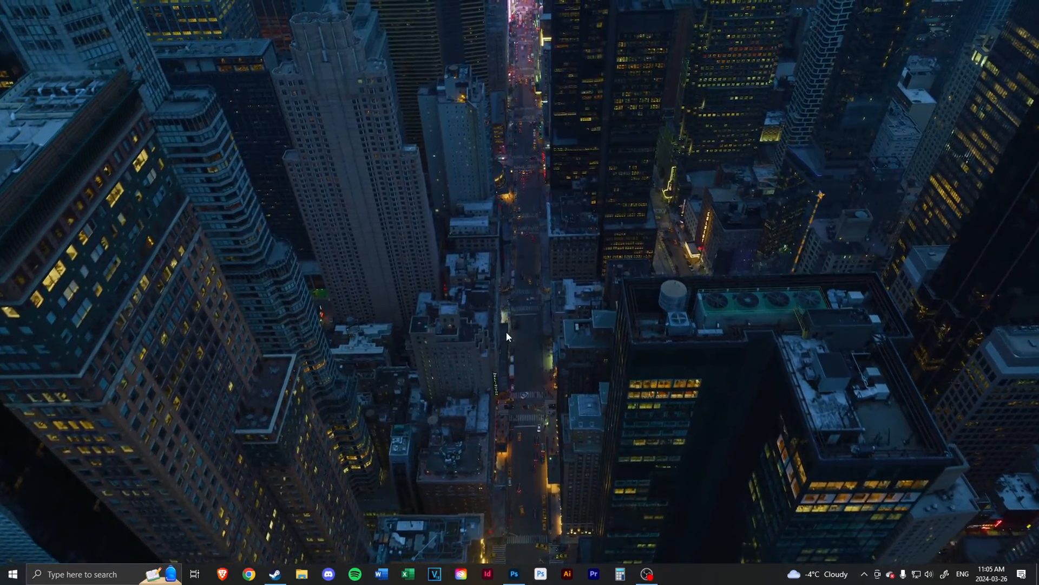
Reach Manage 3D Settings in NVIDIA Control Panel from the image settings preview.
left_click(672, 574)
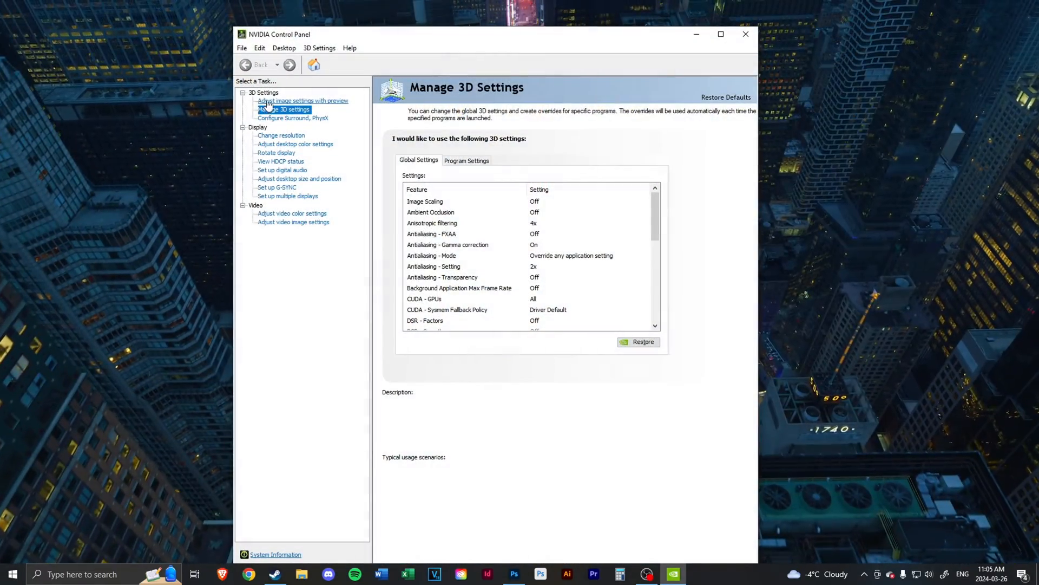
left_click(302, 101)
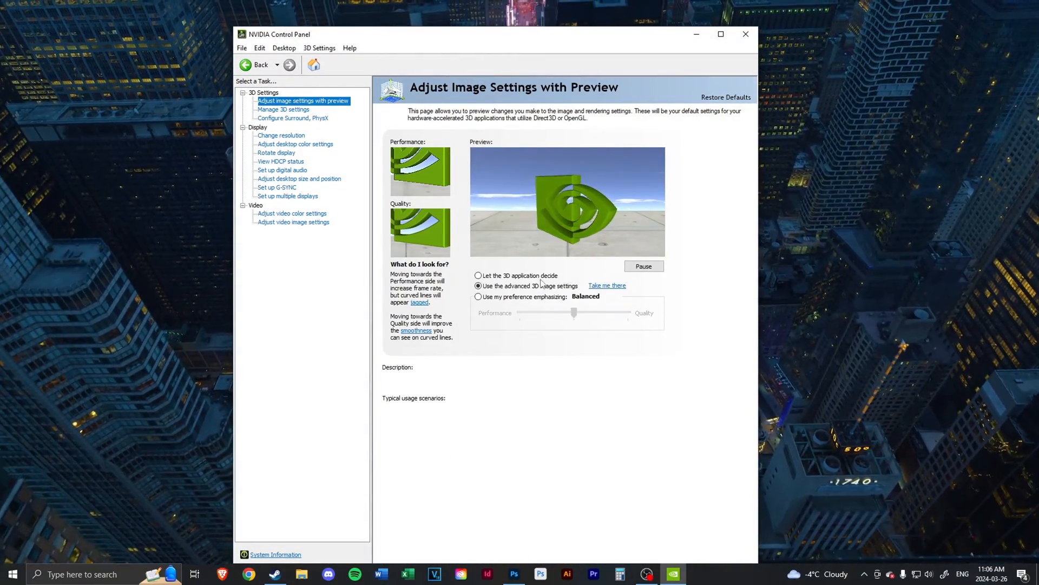
left_click(478, 285)
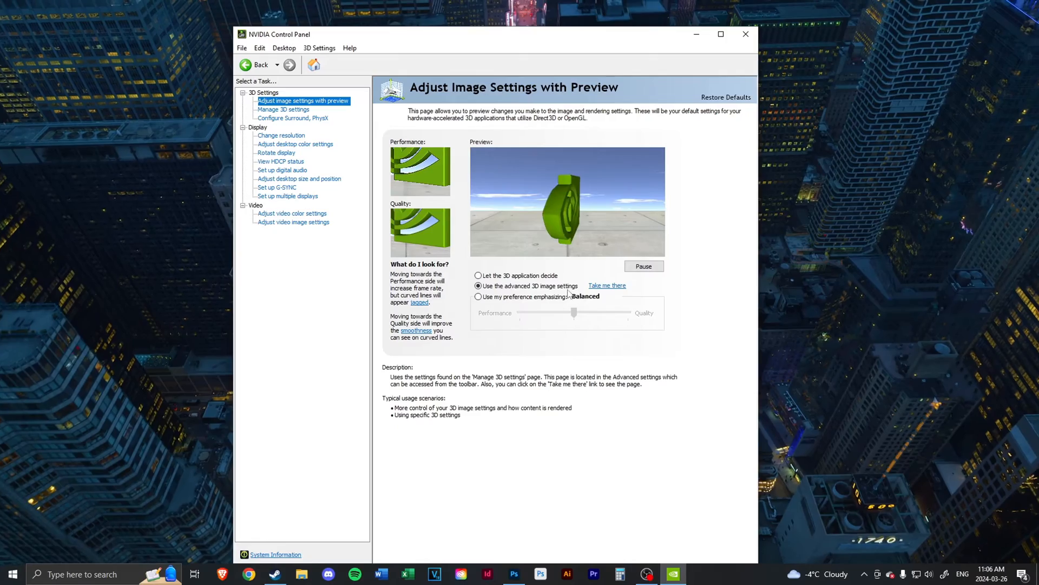
left_click(606, 285)
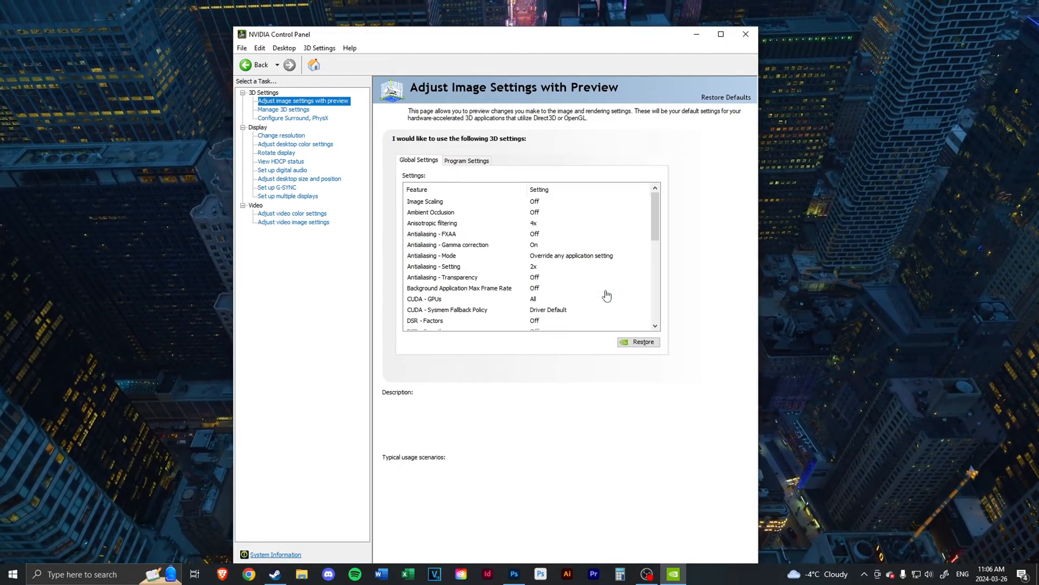
Scroll the Global Settings list to show Shader Cache Size reading Disabled.
left_click(283, 109)
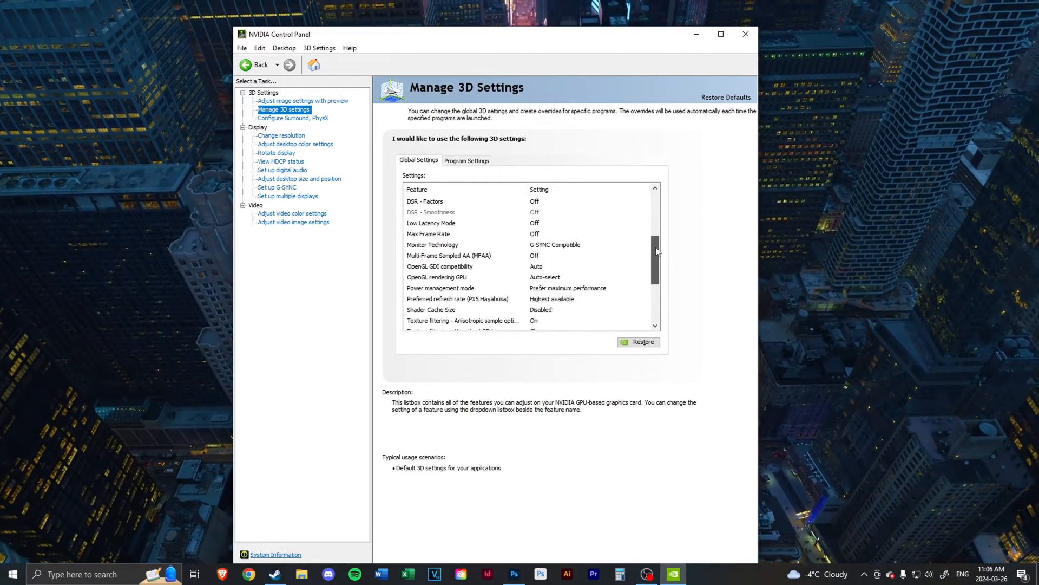
scroll("up", 3)
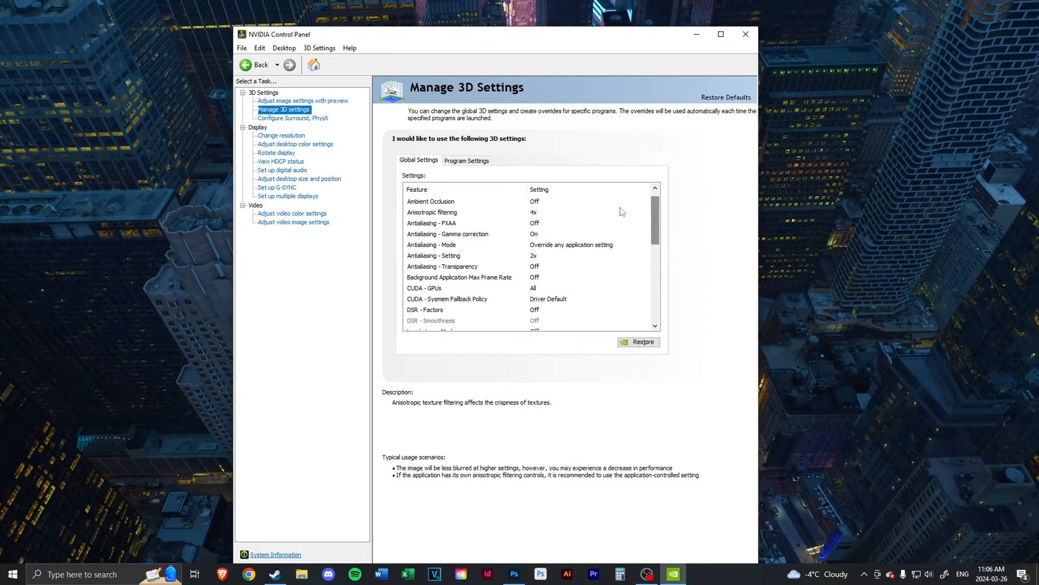
scroll("down", 3)
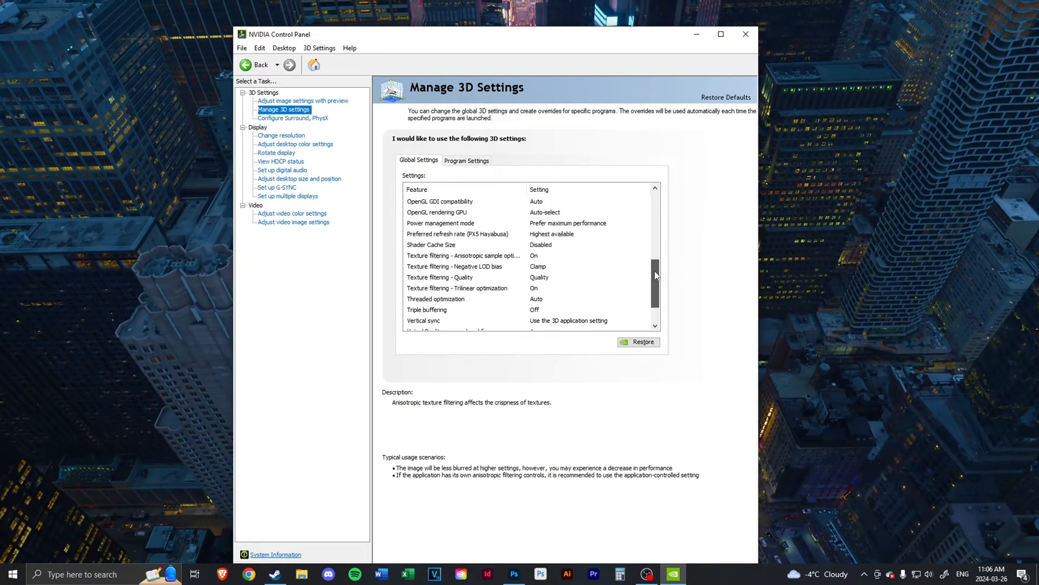
scroll("up", 3)
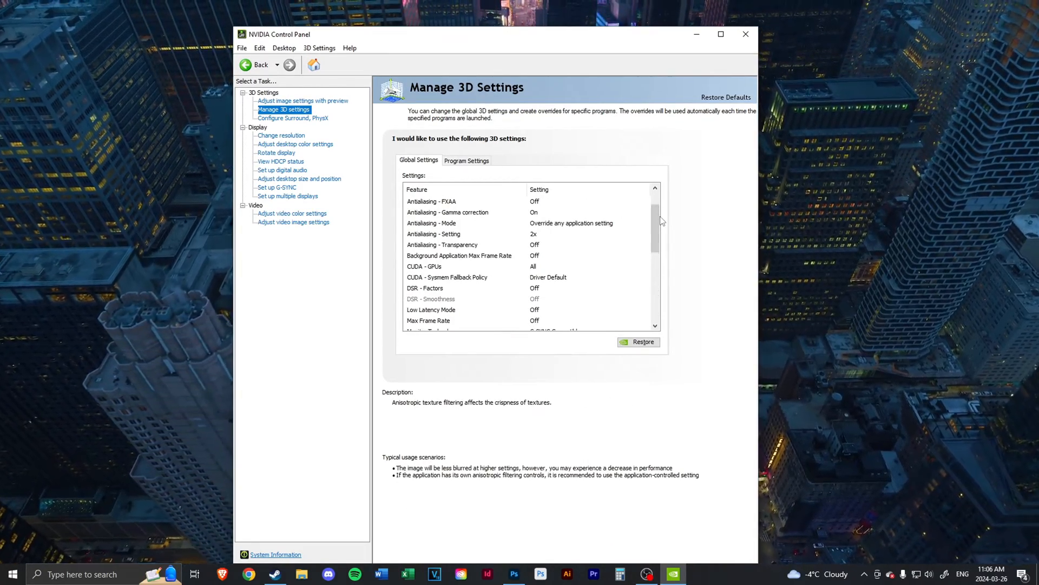
scroll("down", 3)
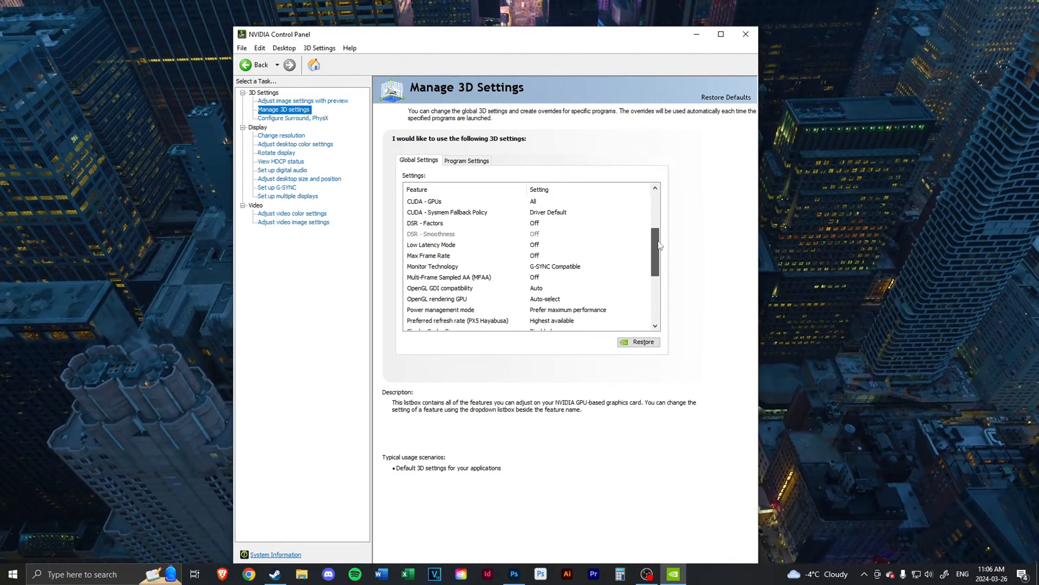
scroll("down", 3)
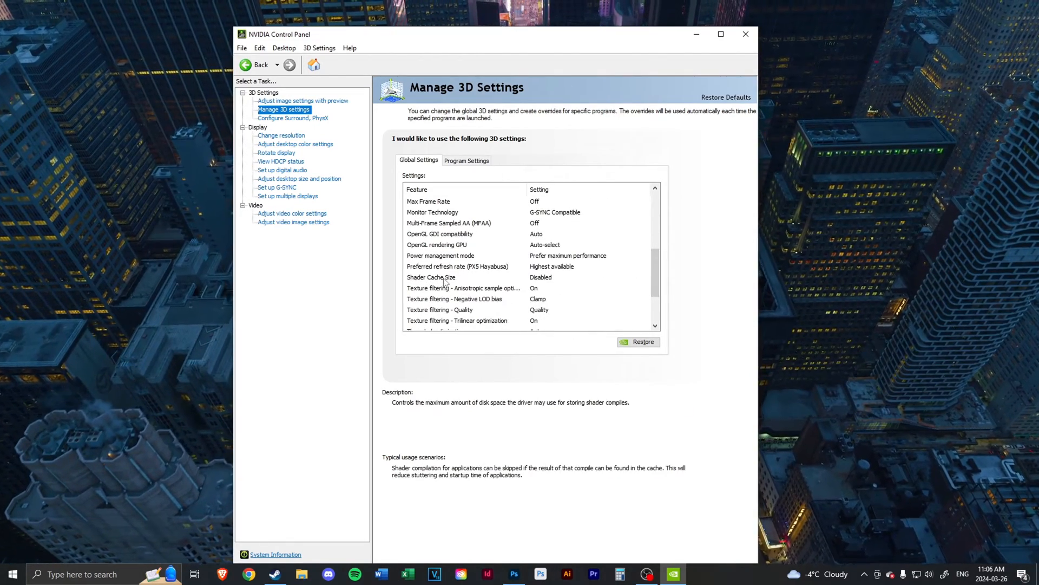
mouse_move(526, 276)
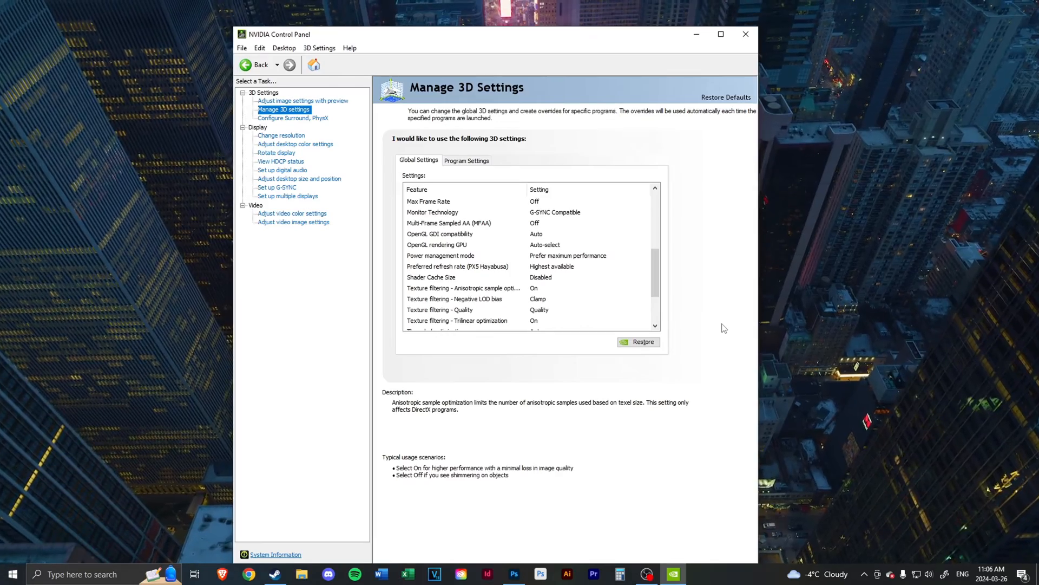
mouse_move(754, 188)
type("reset")
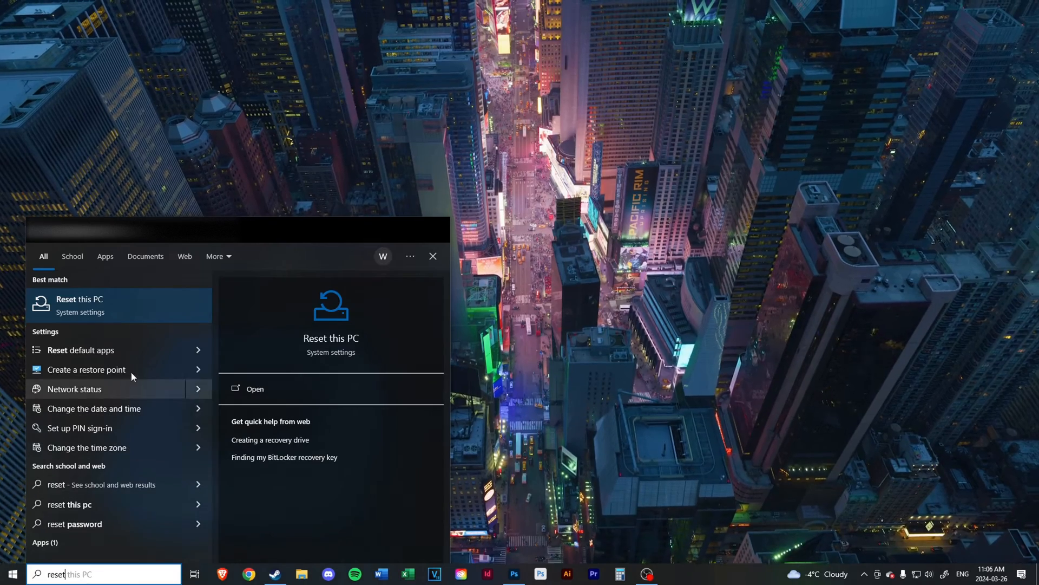
Show the Reset this PC recovery options, then close Settings back to the desktop.
left_click(254, 388)
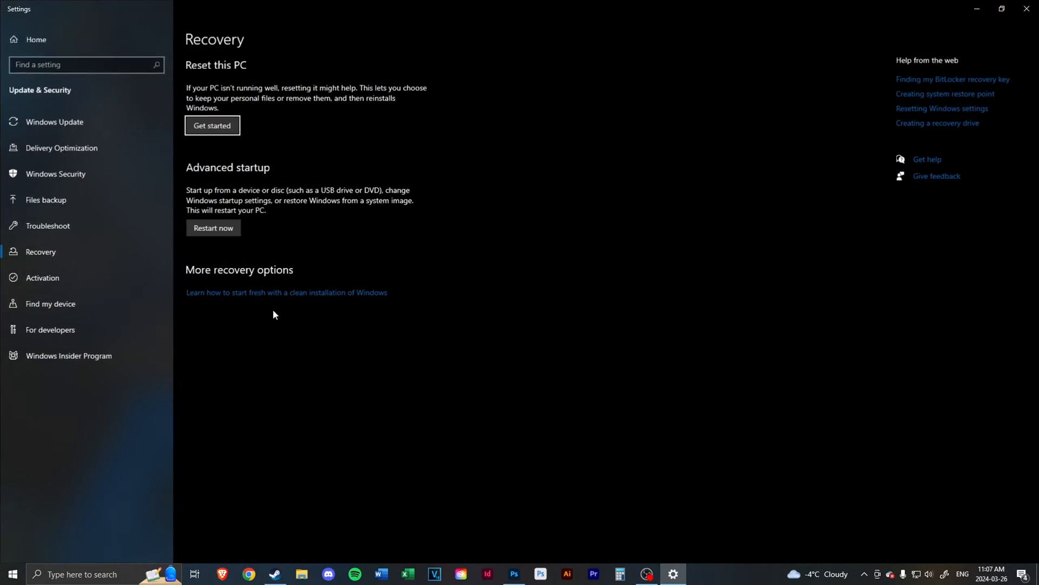
mouse_move(325, 217)
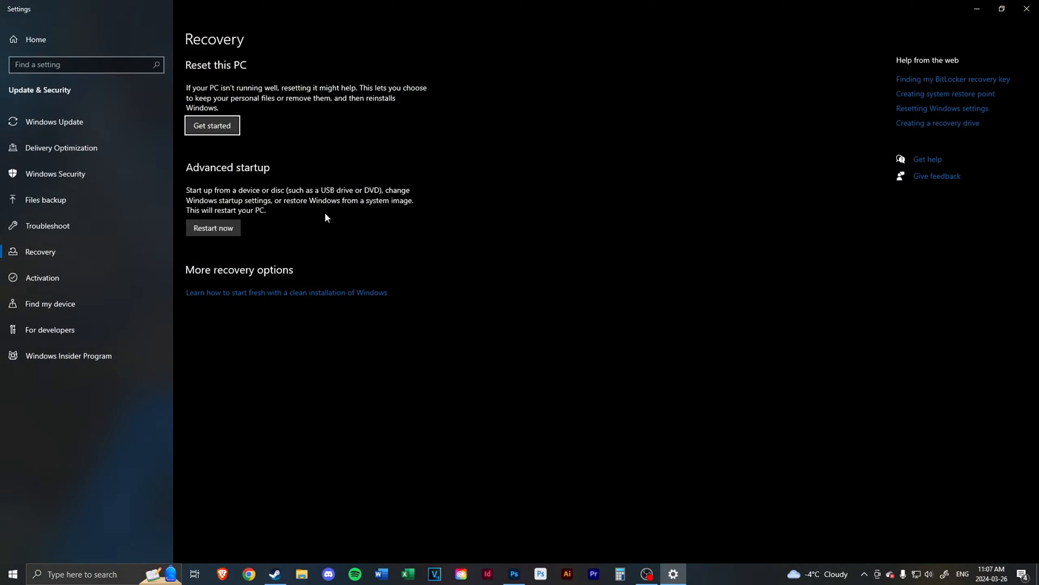
mouse_move(1031, 8)
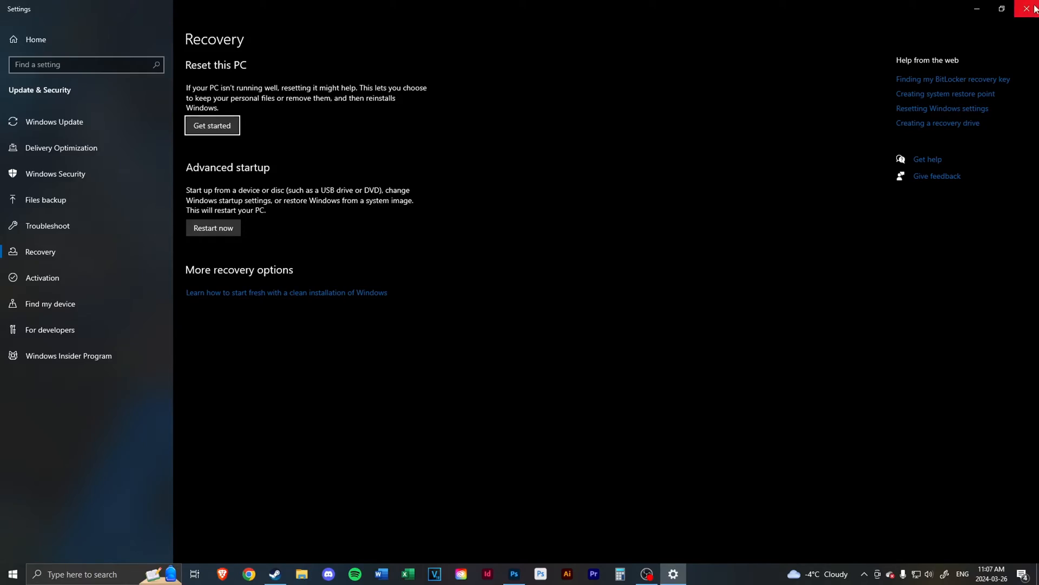
left_click(1033, 8)
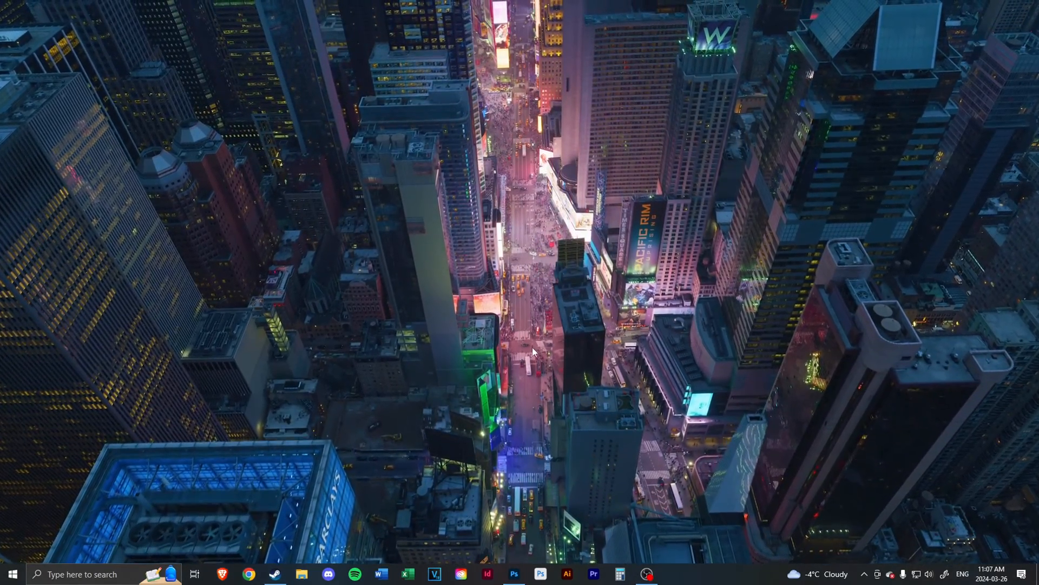